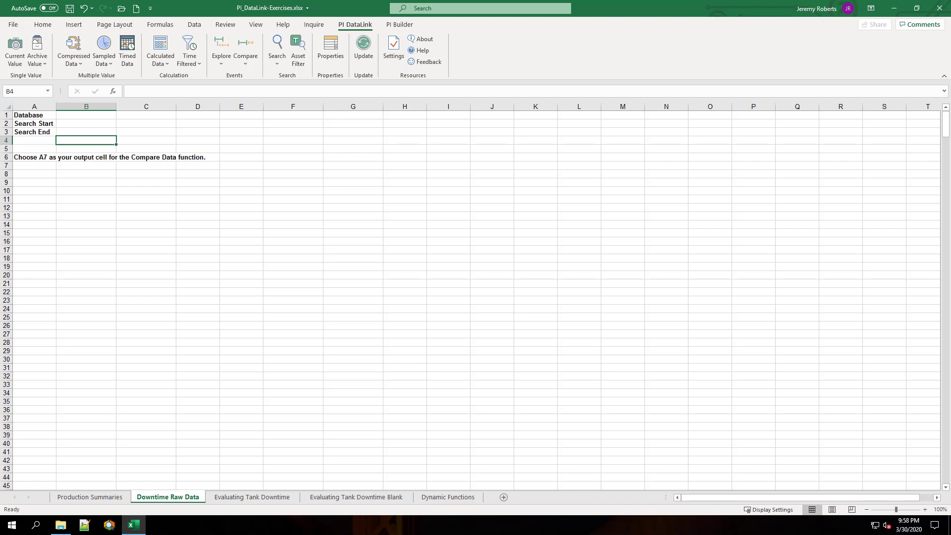
mouse_move(121, 113)
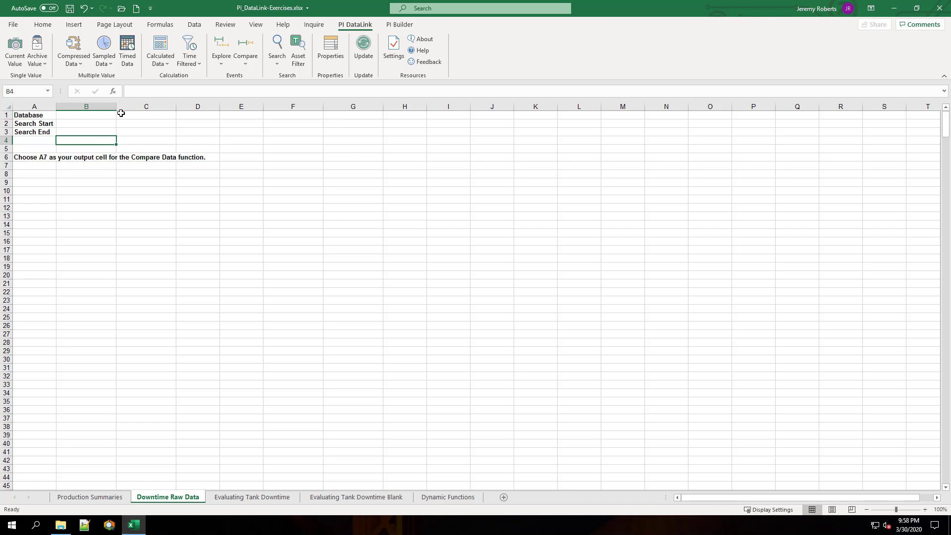
Enter database \\PISRV1\OSIsoft Plant in B1, search start t-7d, search end *, and select output cell A7
left_click(85, 115)
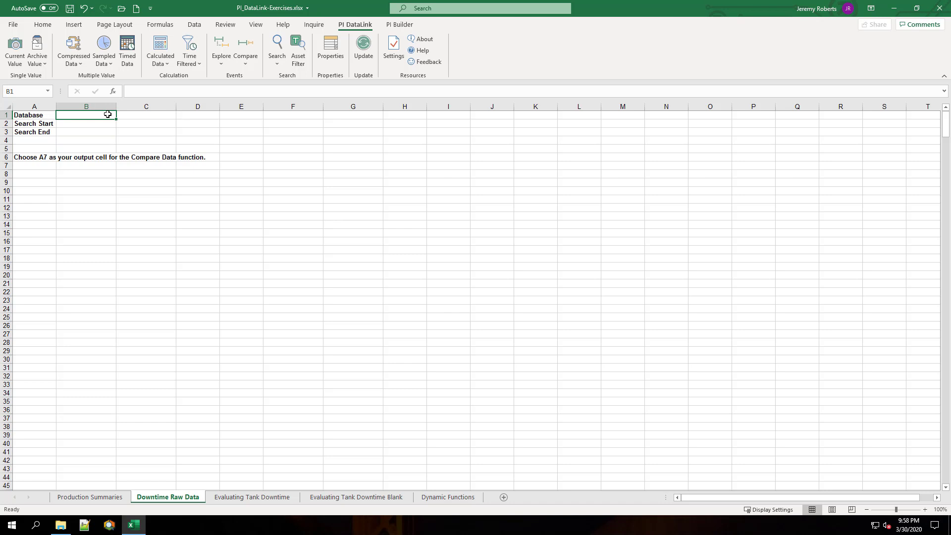
type("\\\\P")
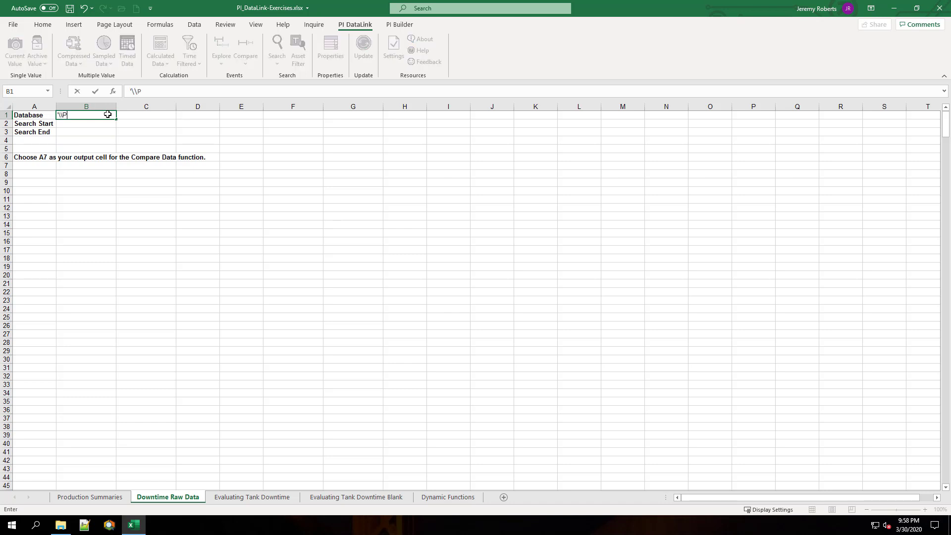
type("ISRV1\\")
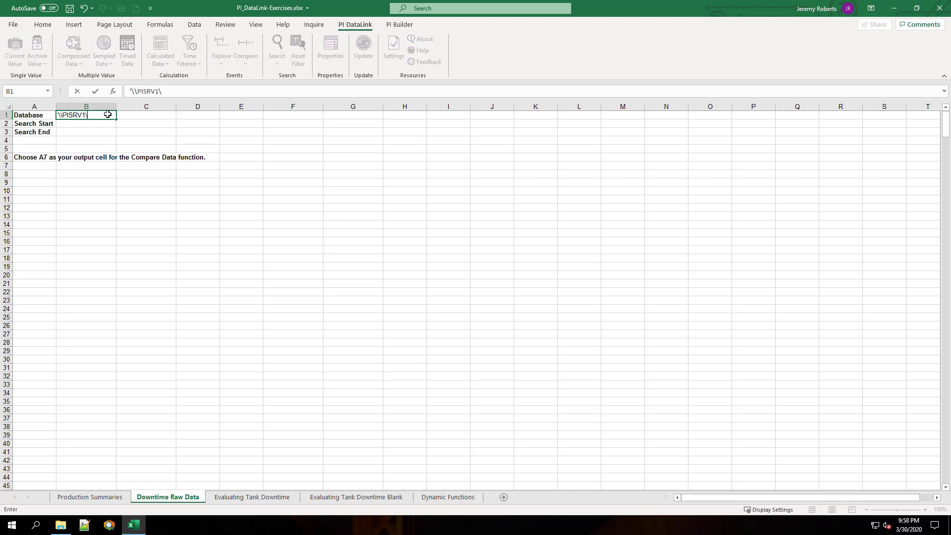
type("OSIsoft")
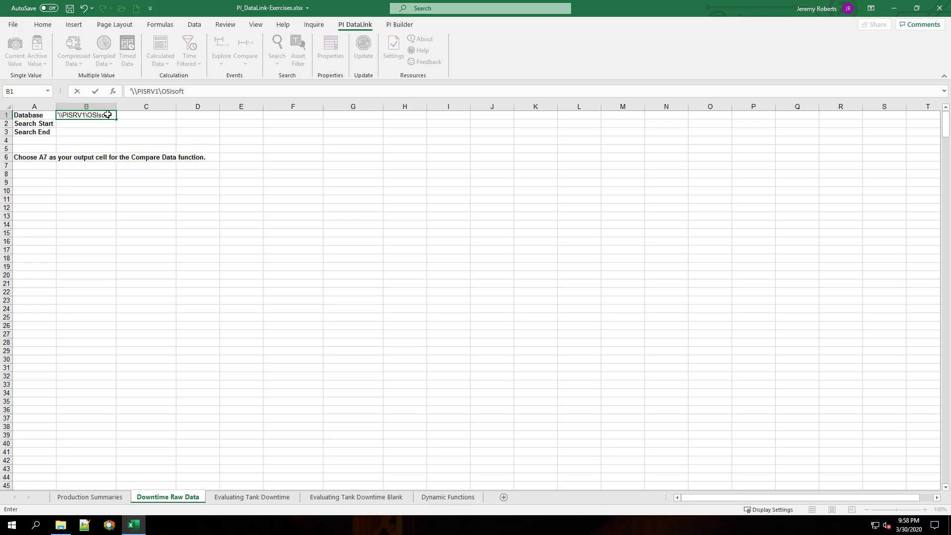
type("Plant")
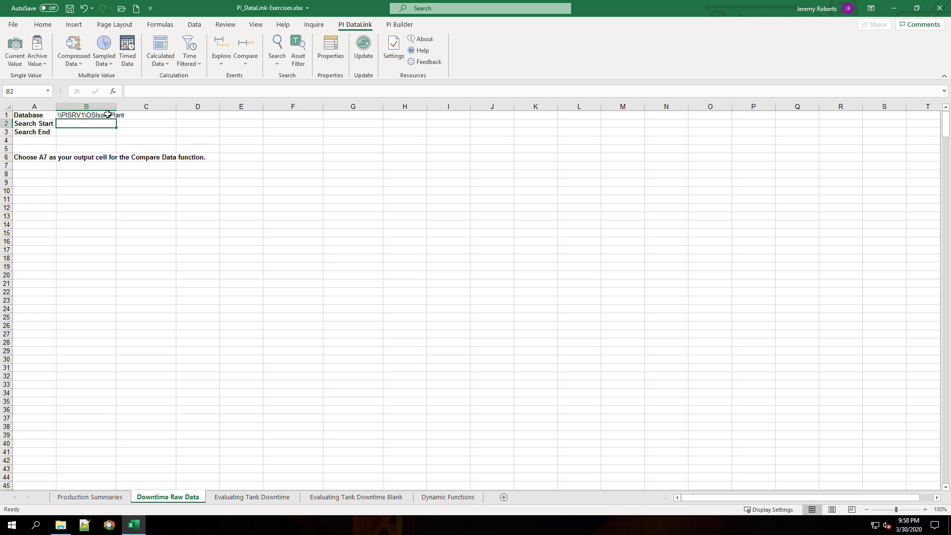
type("t-7d")
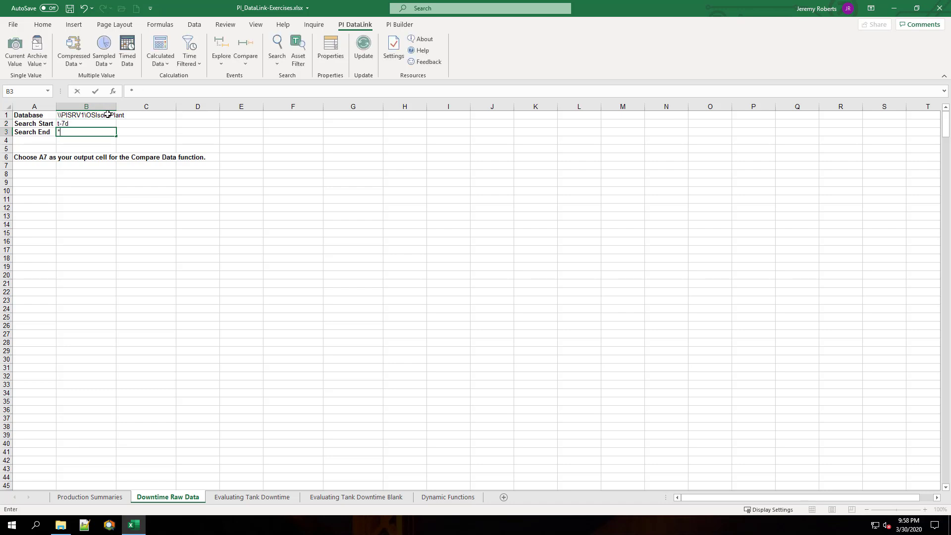
left_click(33, 166)
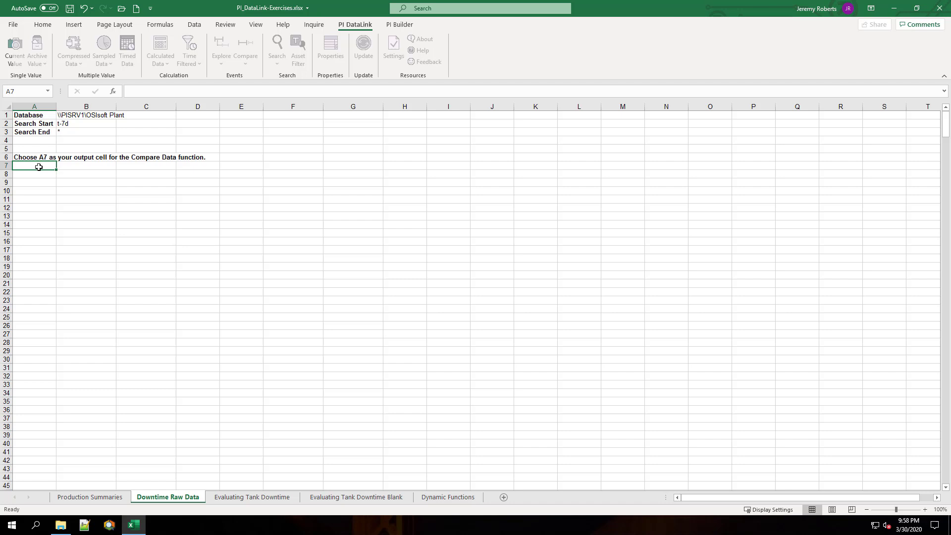
Start a Compare Events search linked to B1–B3 (622 events previewed) with all default columns cleared
left_click(245, 49)
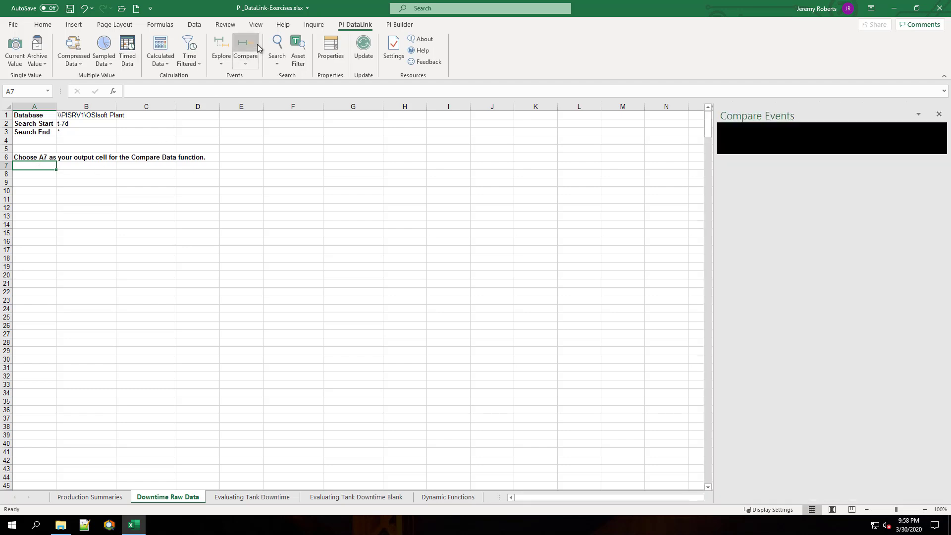
left_click(245, 50)
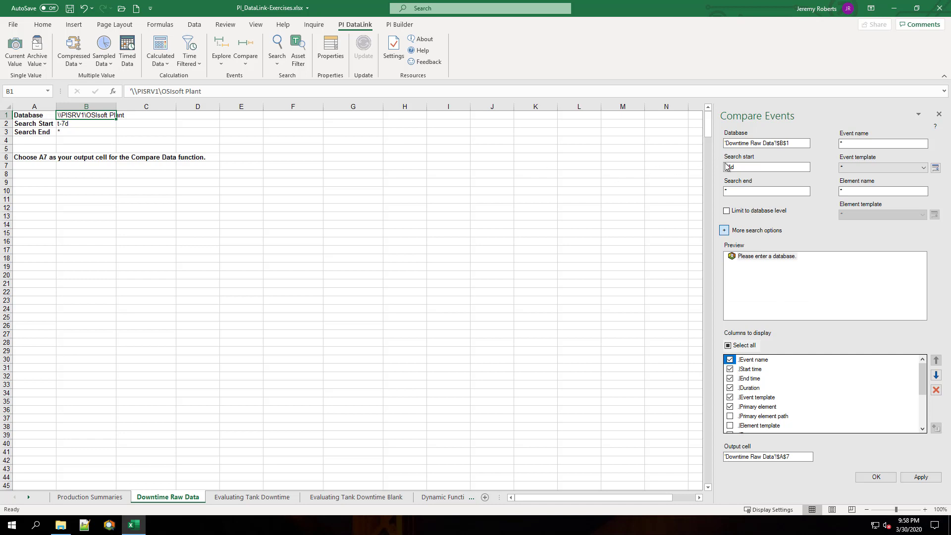
type("*-1d")
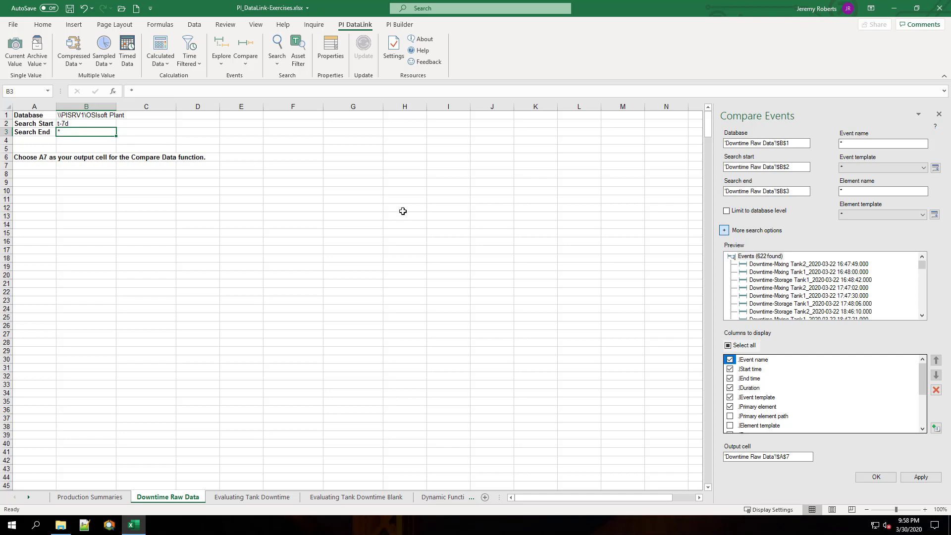
left_click(728, 344)
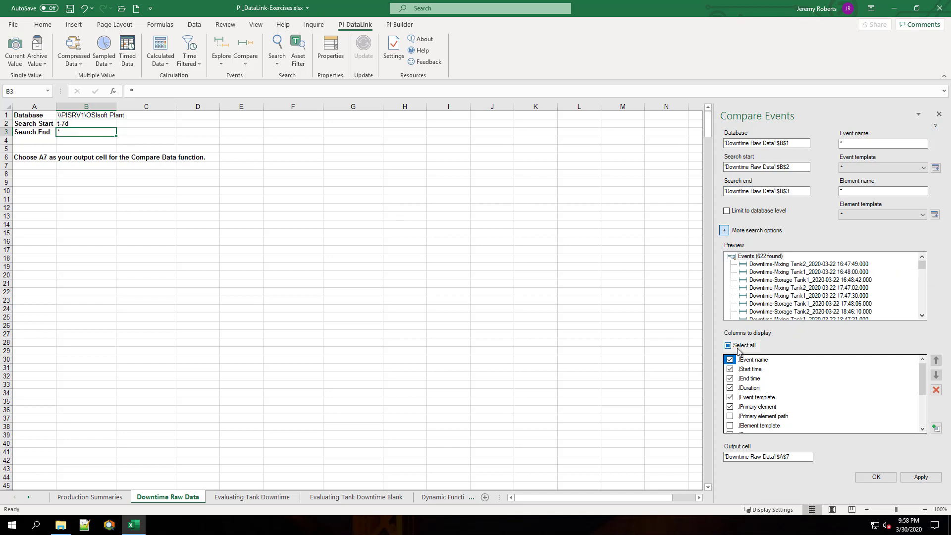
left_click(728, 345)
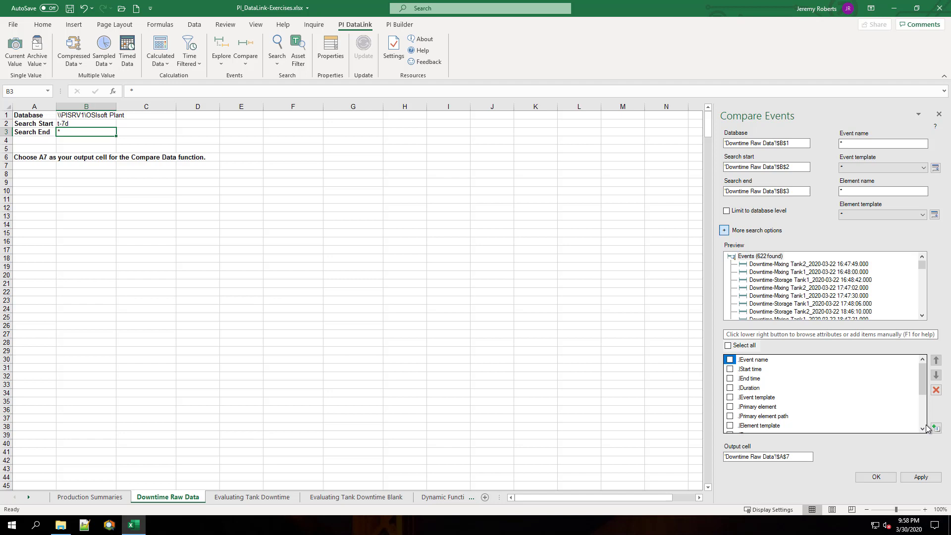
Add Start time, End time, duration, primary element, lost production, temperatures and reason code as display columns
left_click(935, 428)
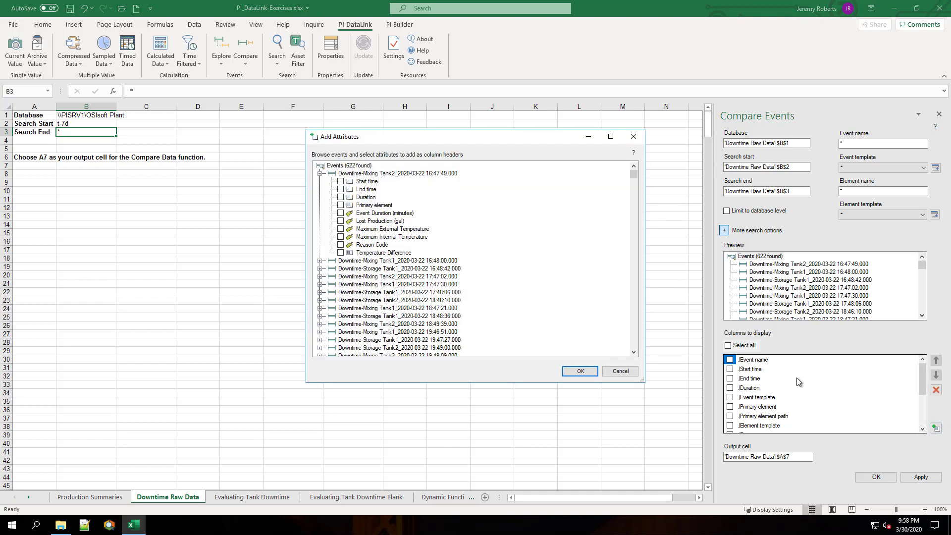
left_click(341, 180)
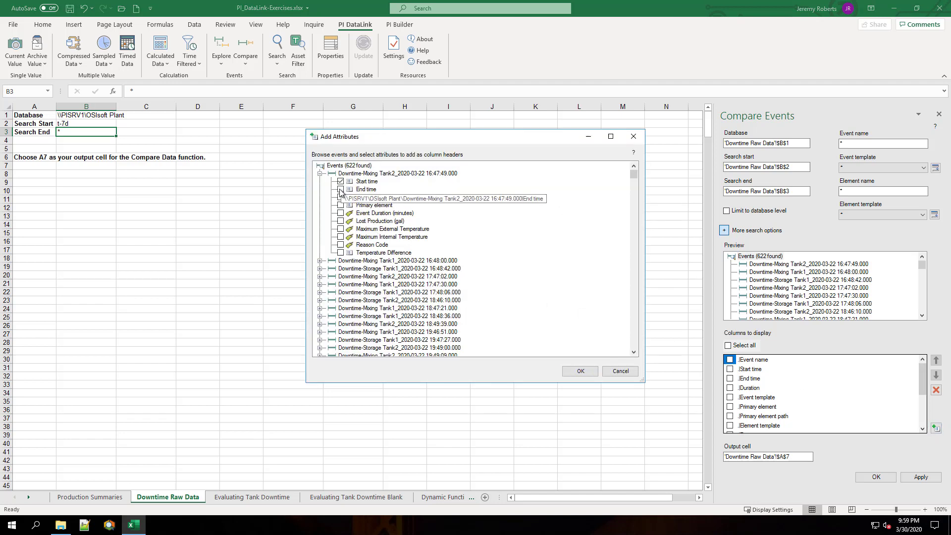
left_click(341, 205)
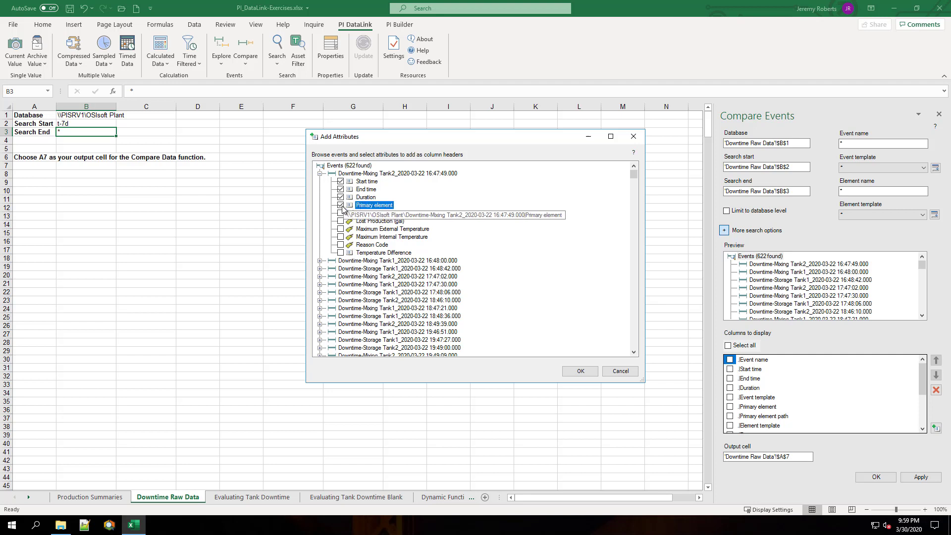
left_click(340, 221)
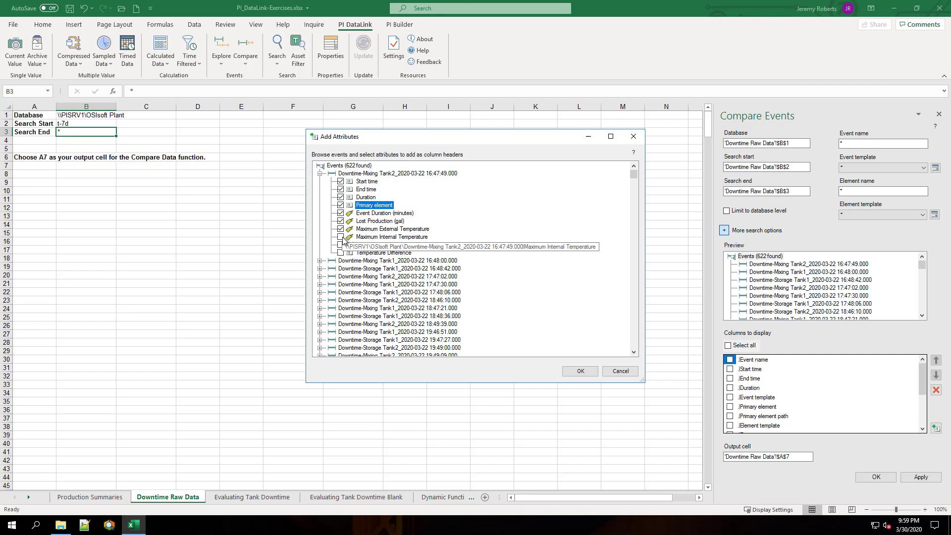
left_click(340, 237)
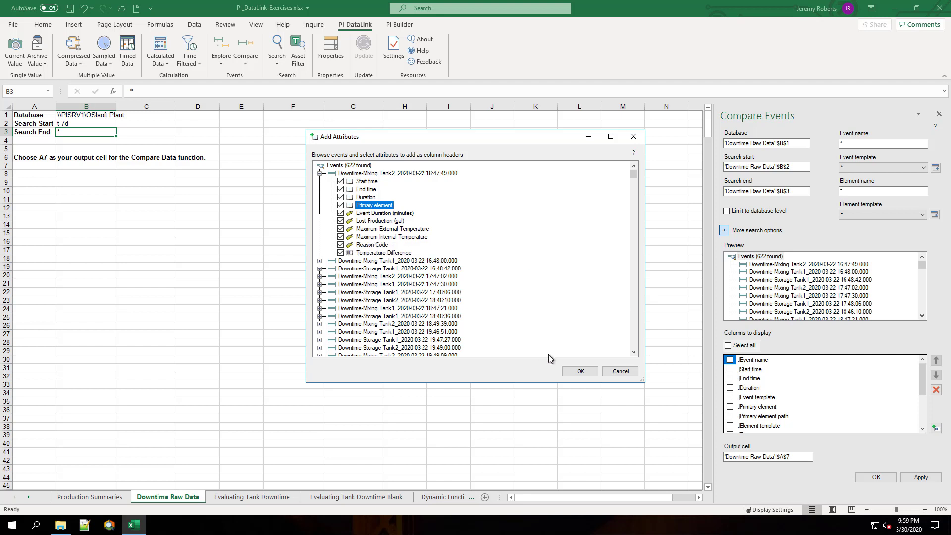
left_click(578, 370)
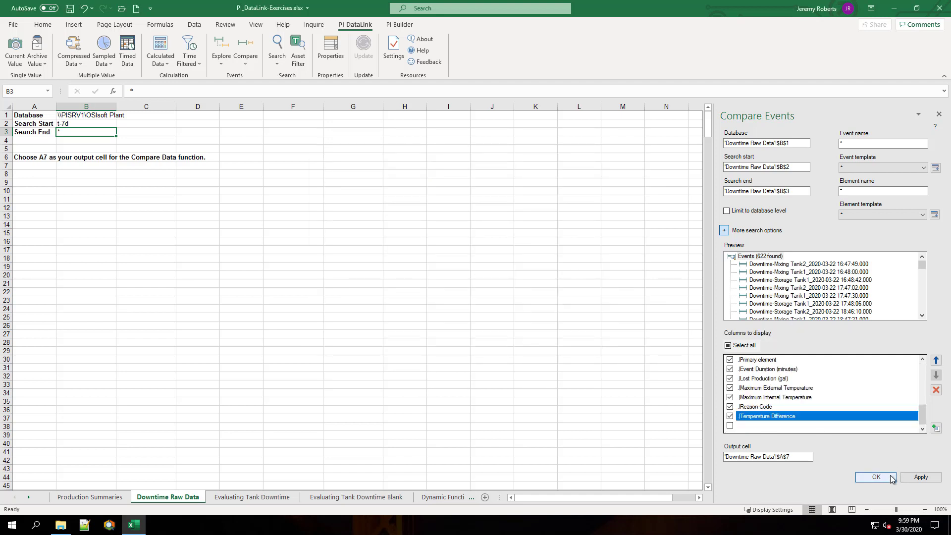
Write the 622 event frames with their attribute columns into the sheet starting at A7
left_click(875, 477)
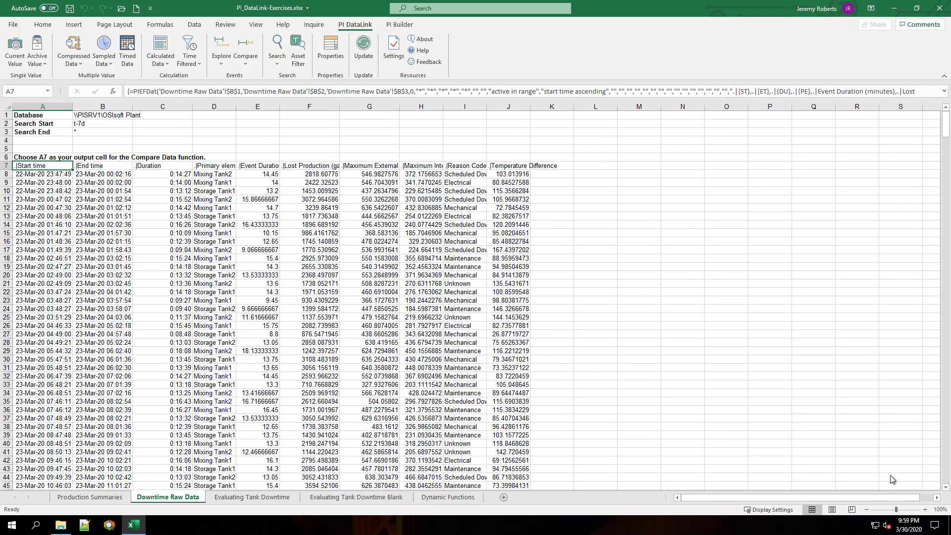